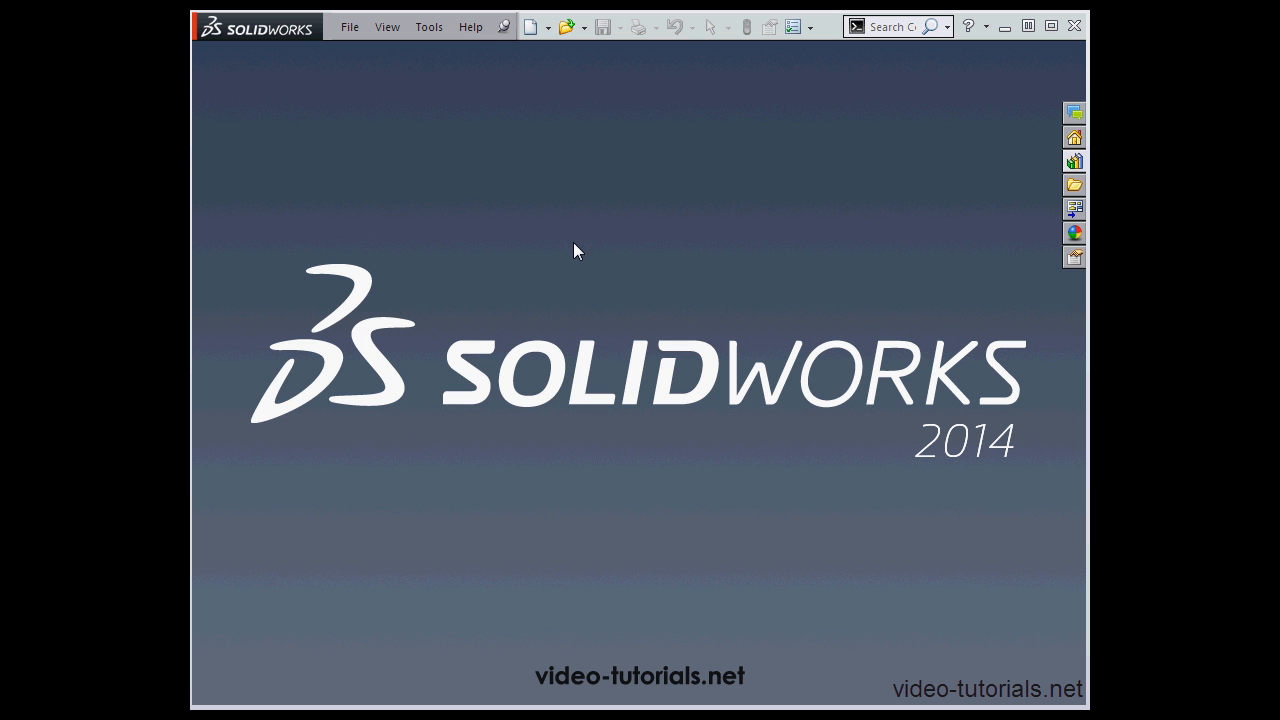
mouse_move(588, 246)
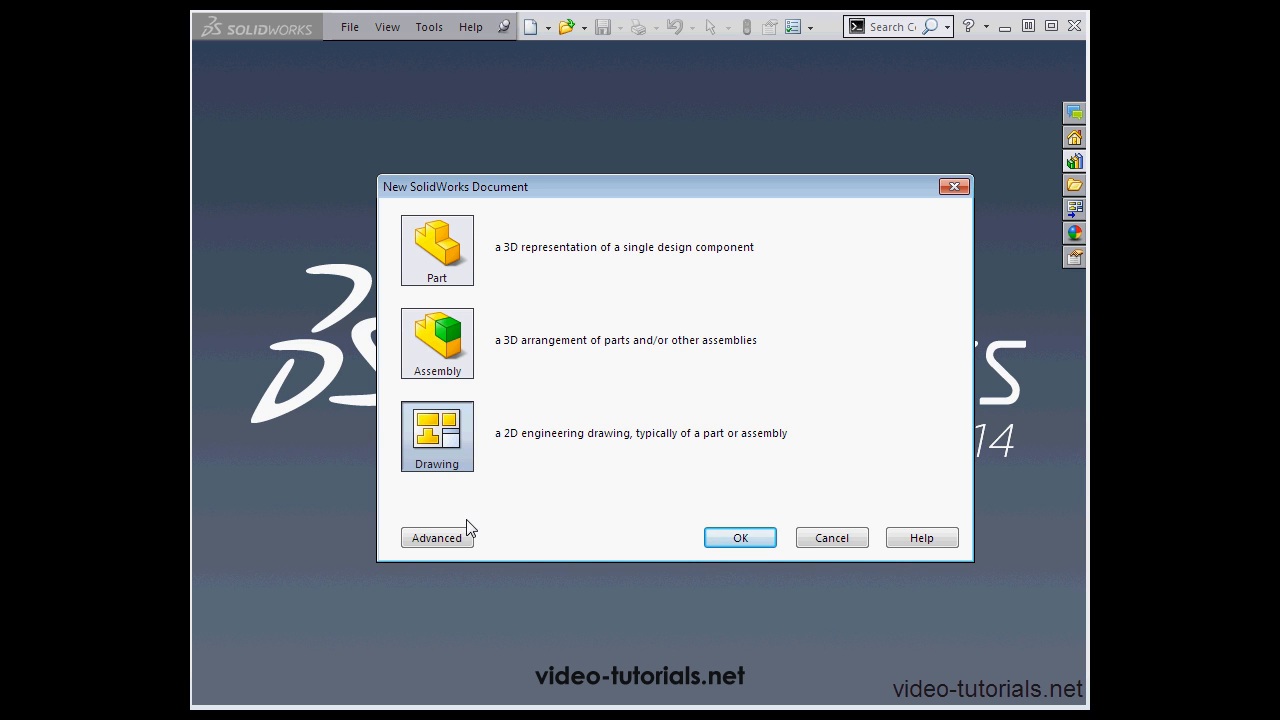
- Create a new Part document from the Novice template choices in the New Document dialog
left_click(436, 536)
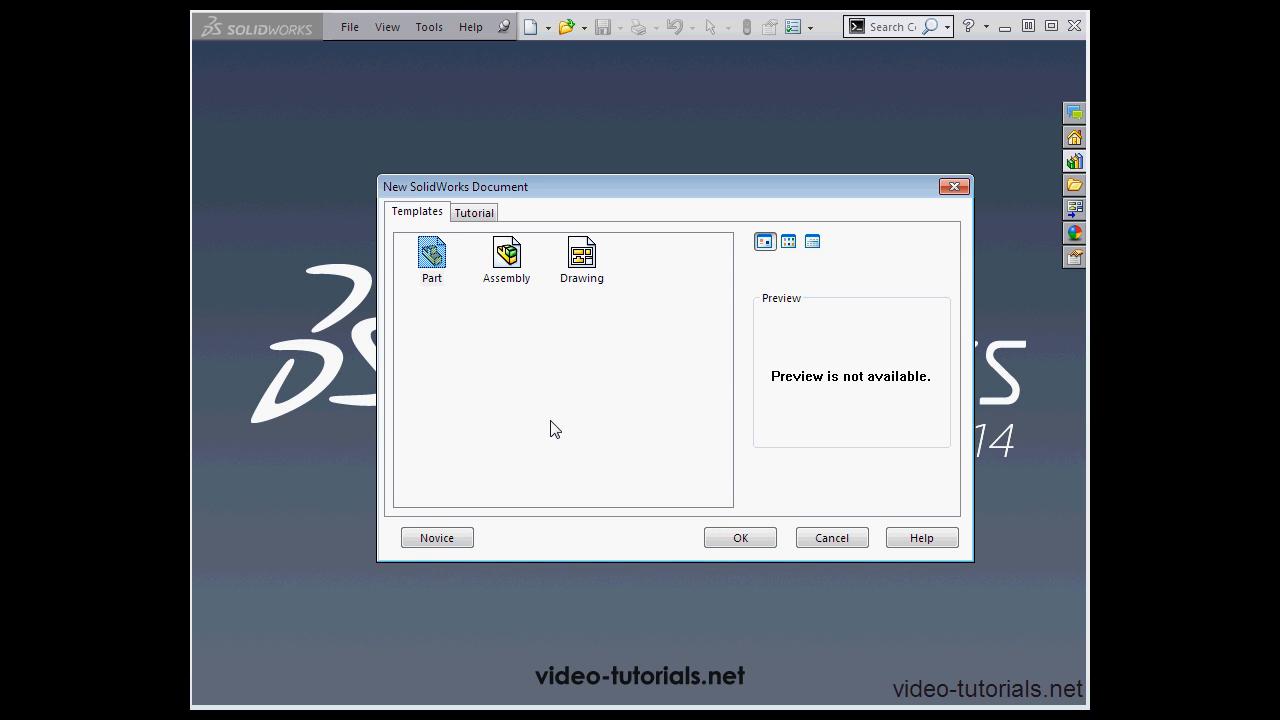
mouse_move(556, 432)
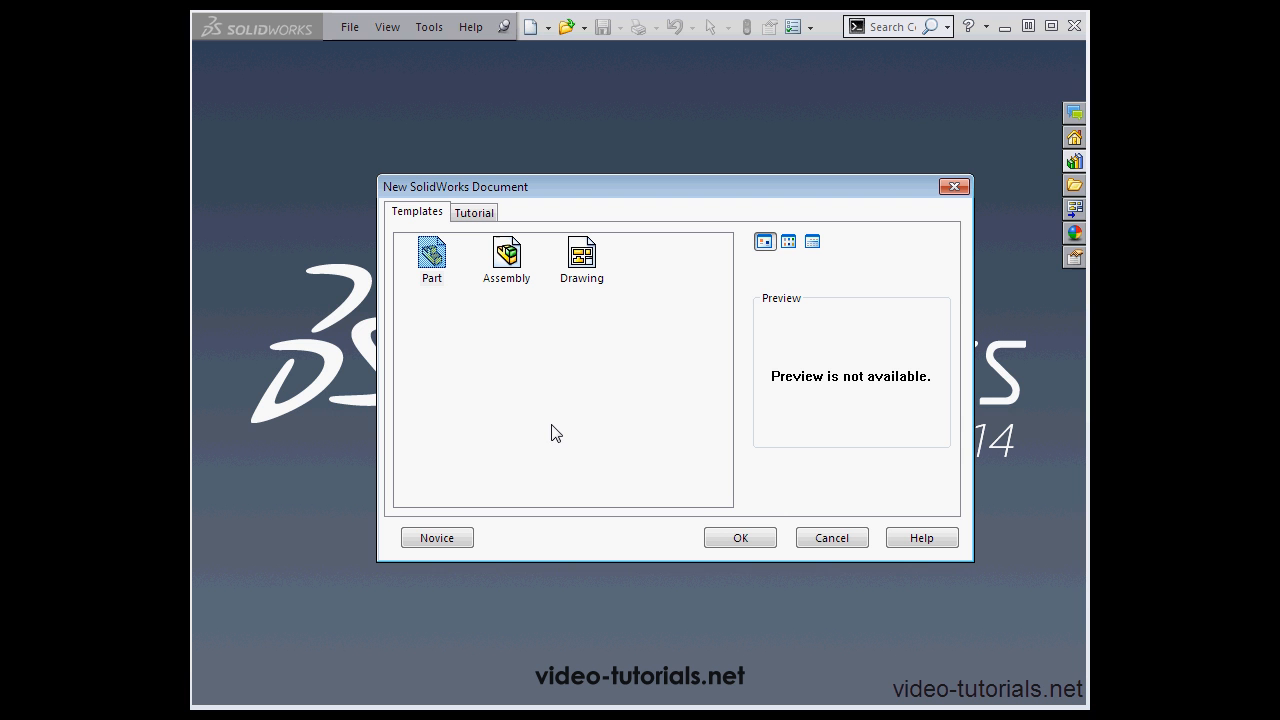
mouse_move(592, 390)
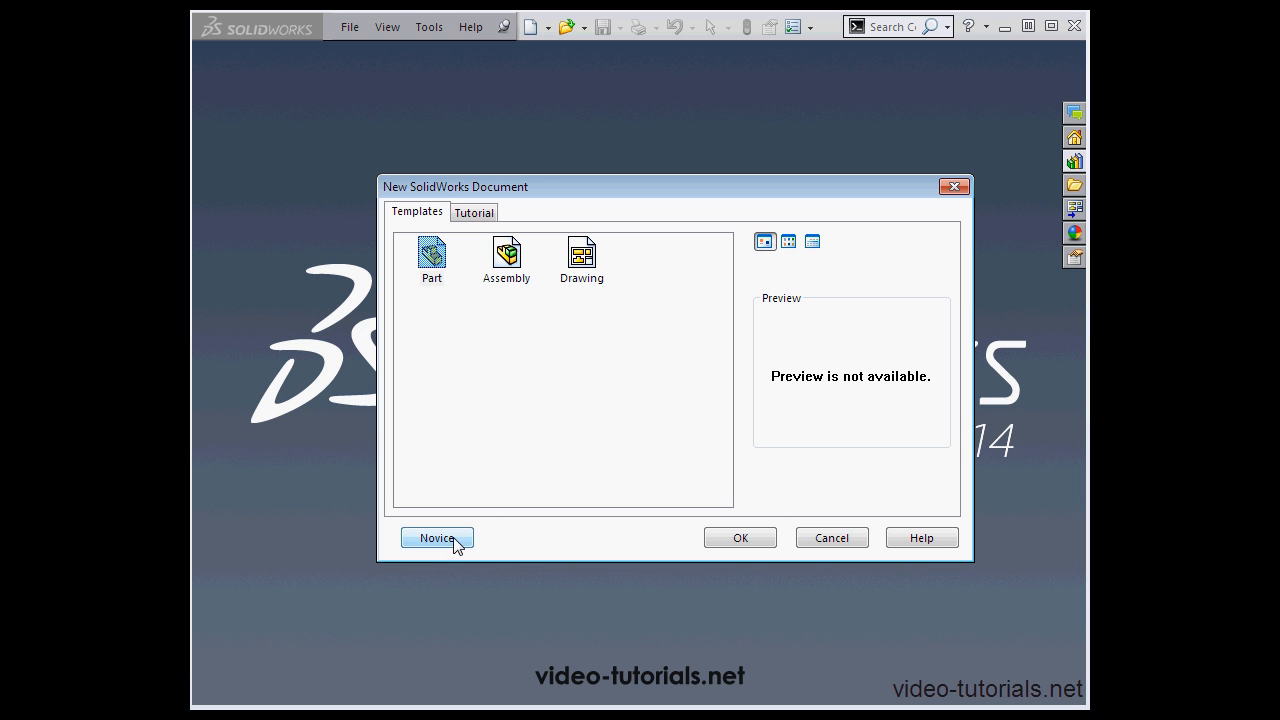
left_click(436, 536)
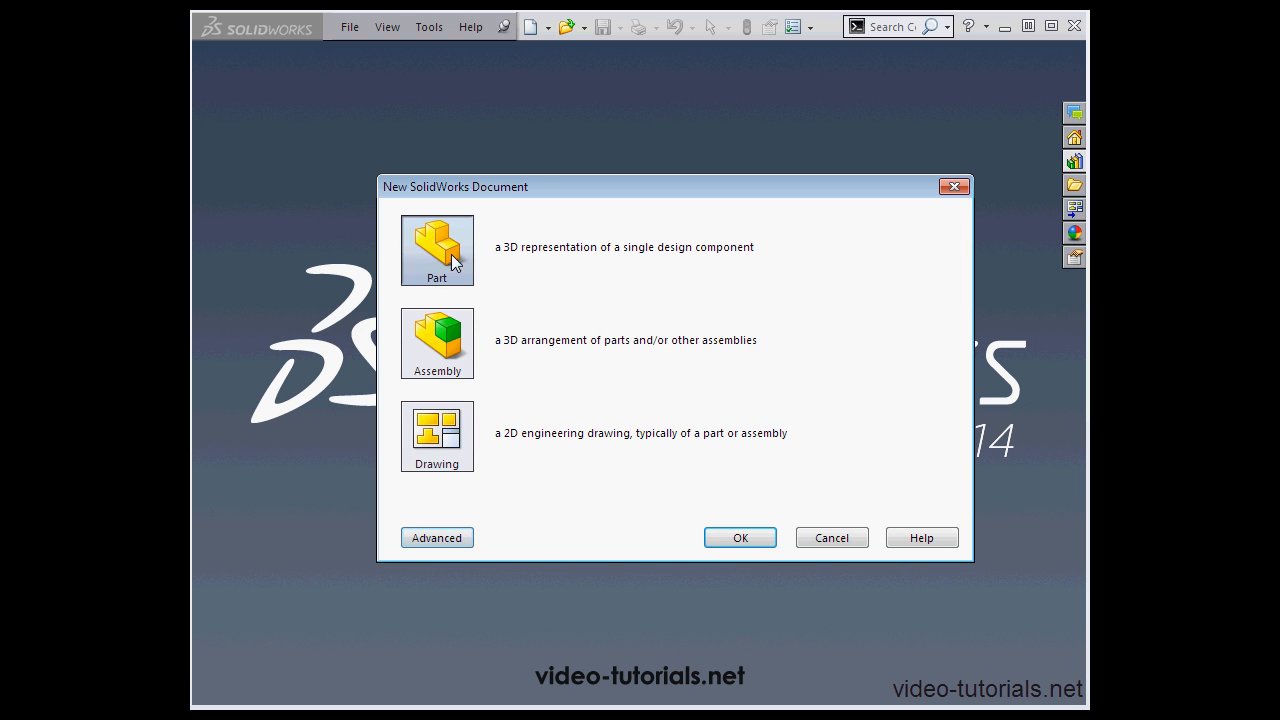
left_click(740, 536)
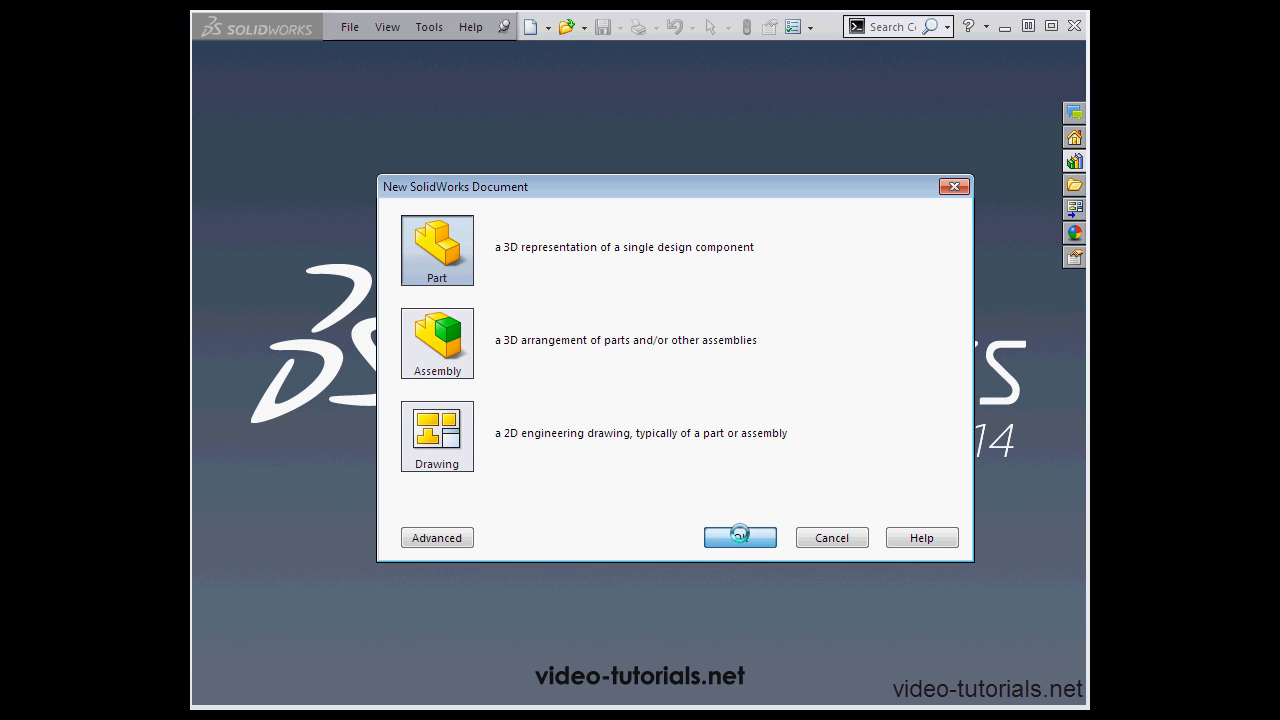
left_click(740, 536)
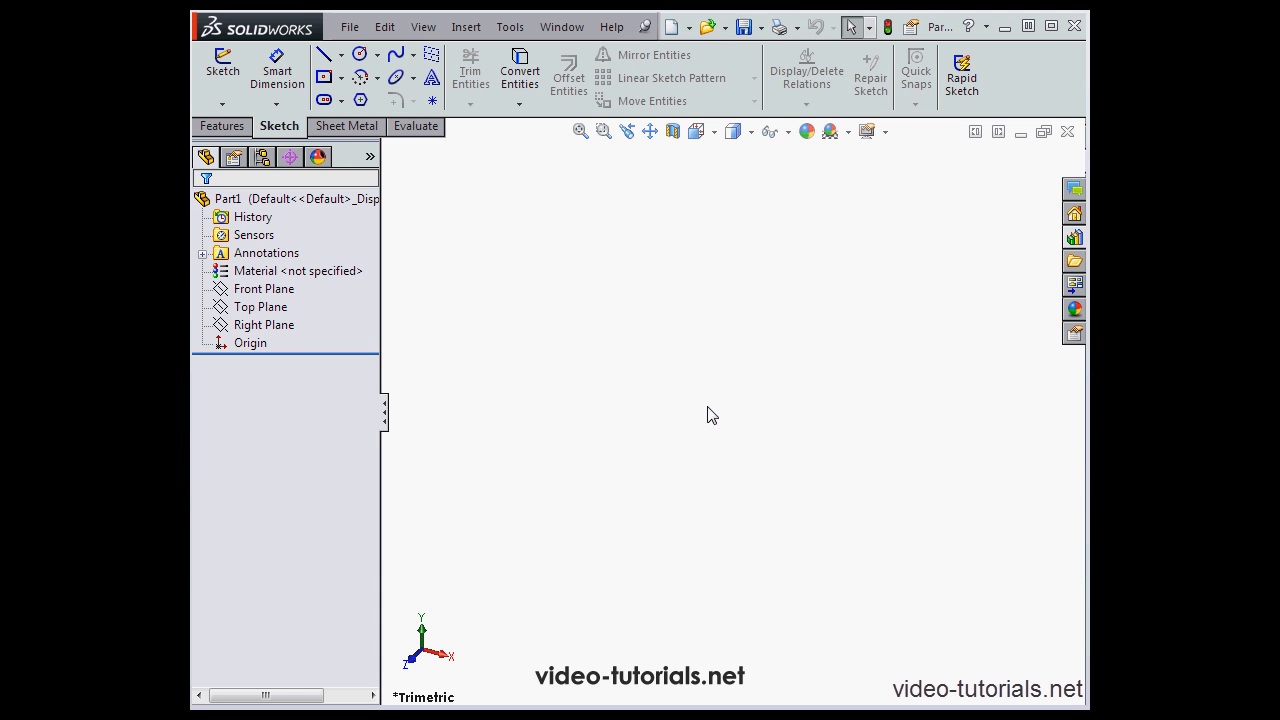
mouse_move(694, 376)
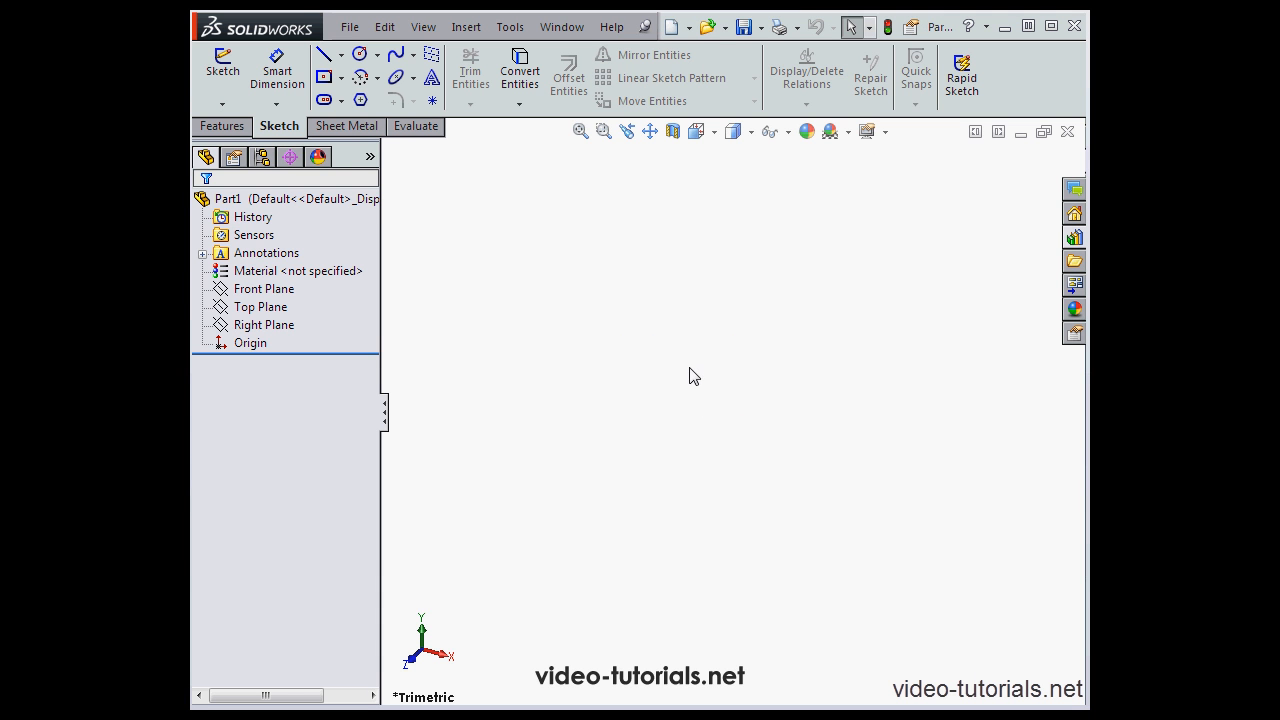
mouse_move(666, 328)
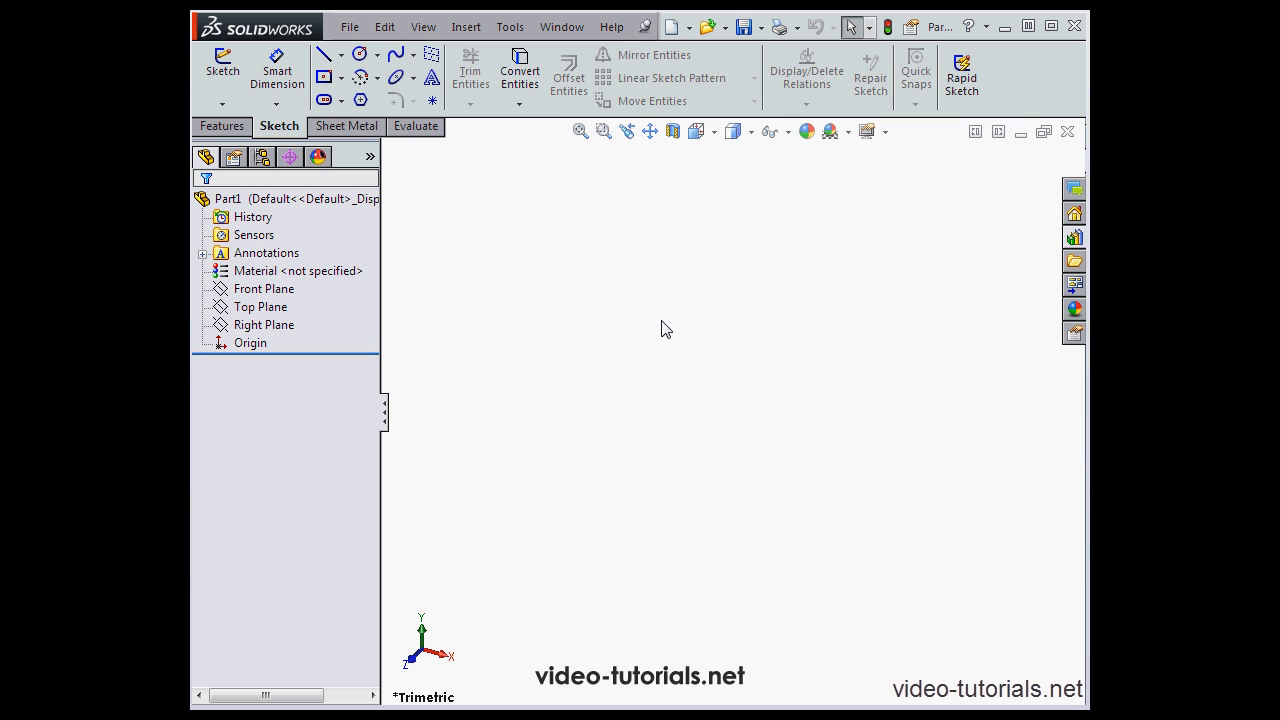
mouse_move(670, 328)
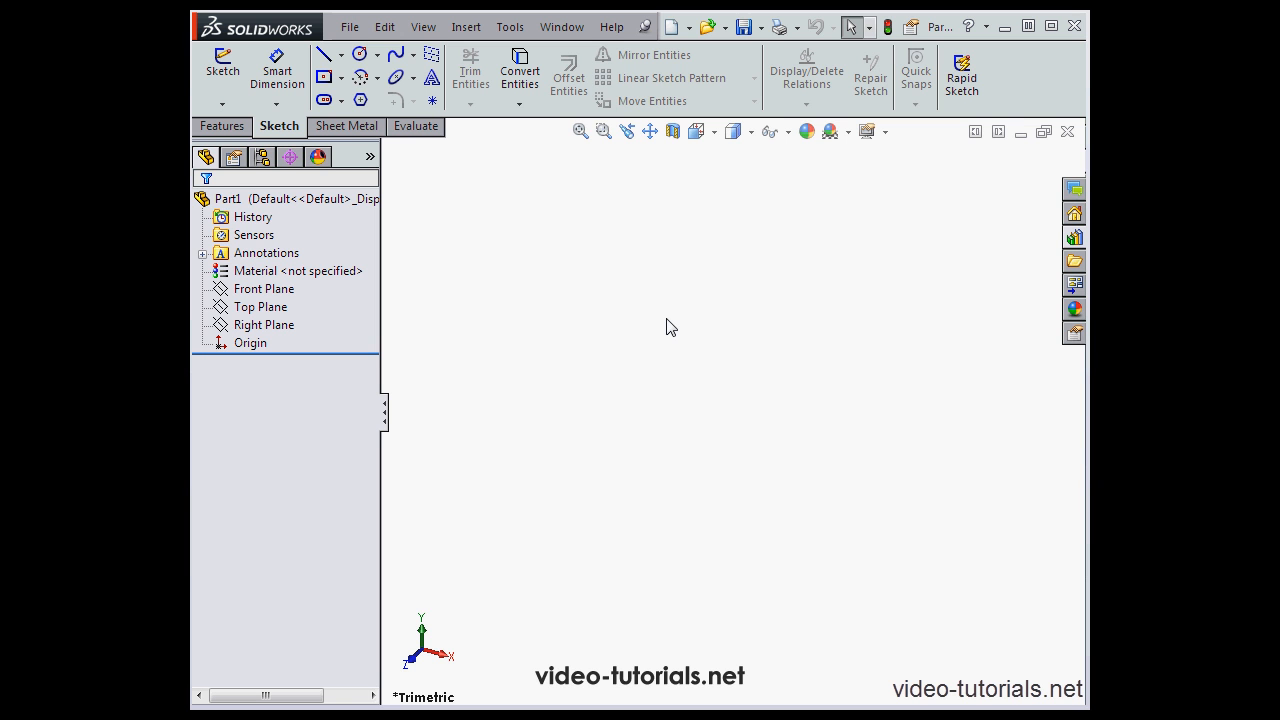
mouse_move(640, 468)
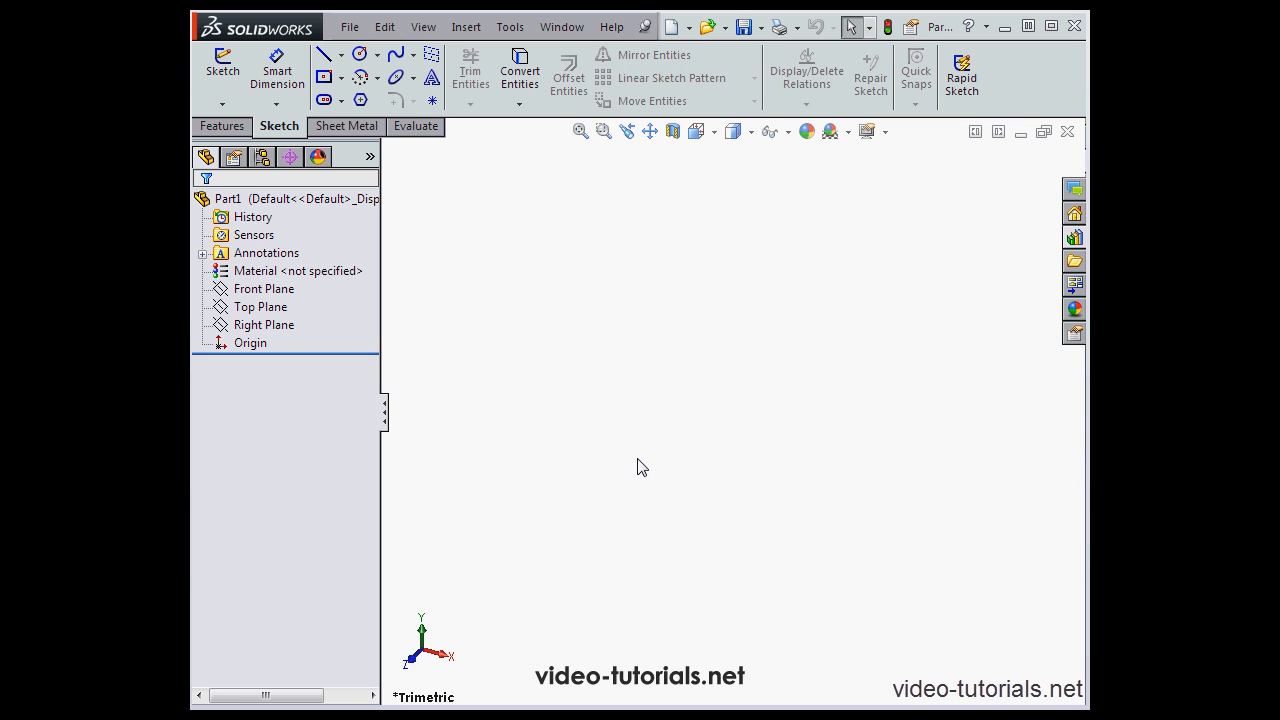
mouse_move(648, 464)
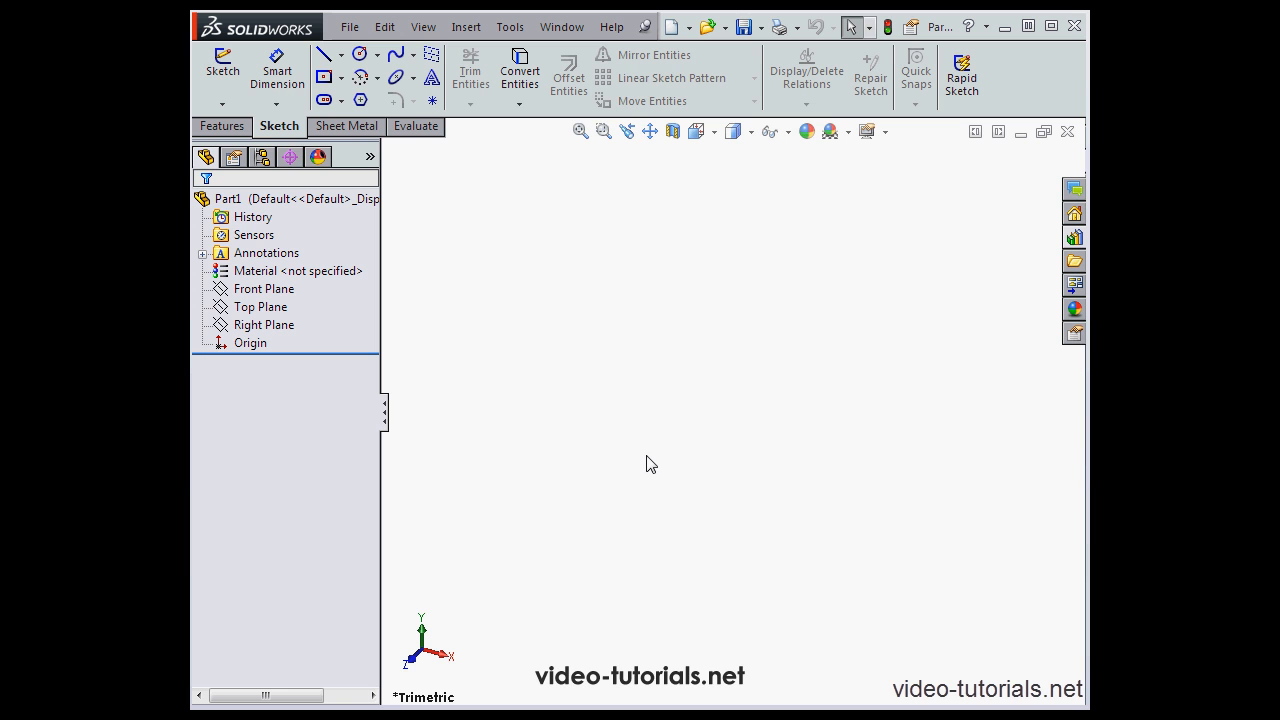
mouse_move(648, 448)
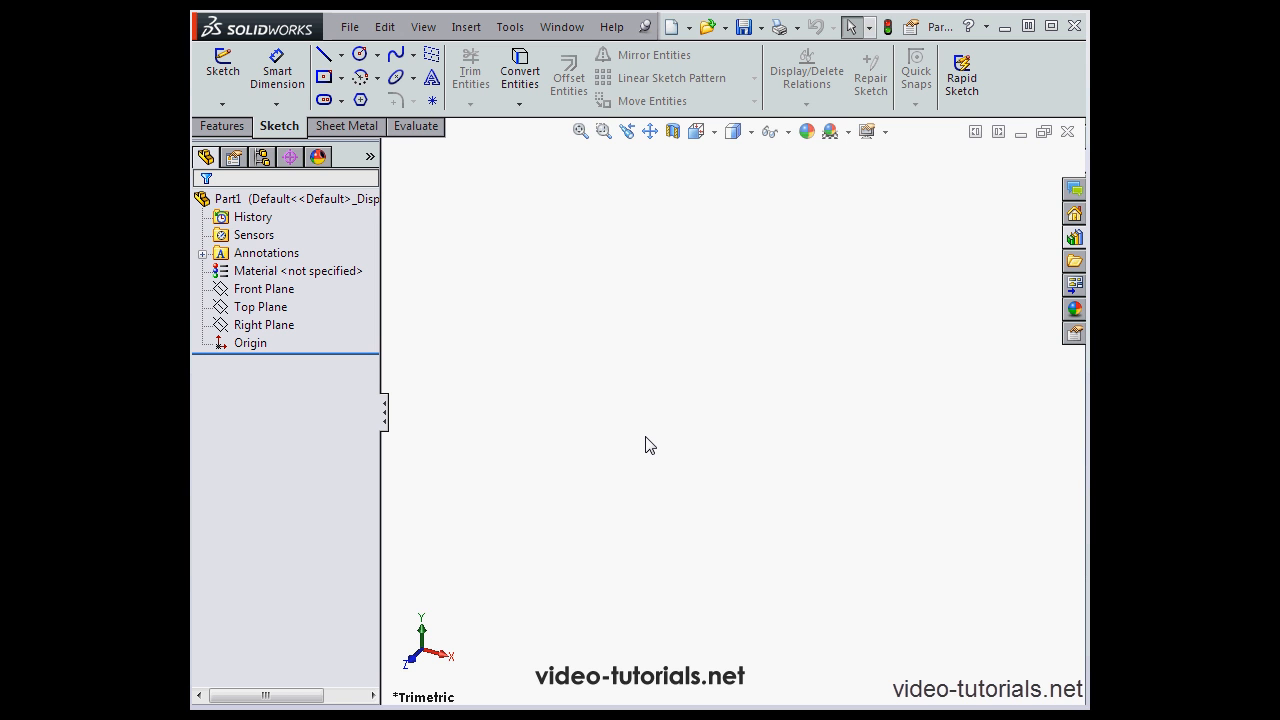
mouse_move(652, 438)
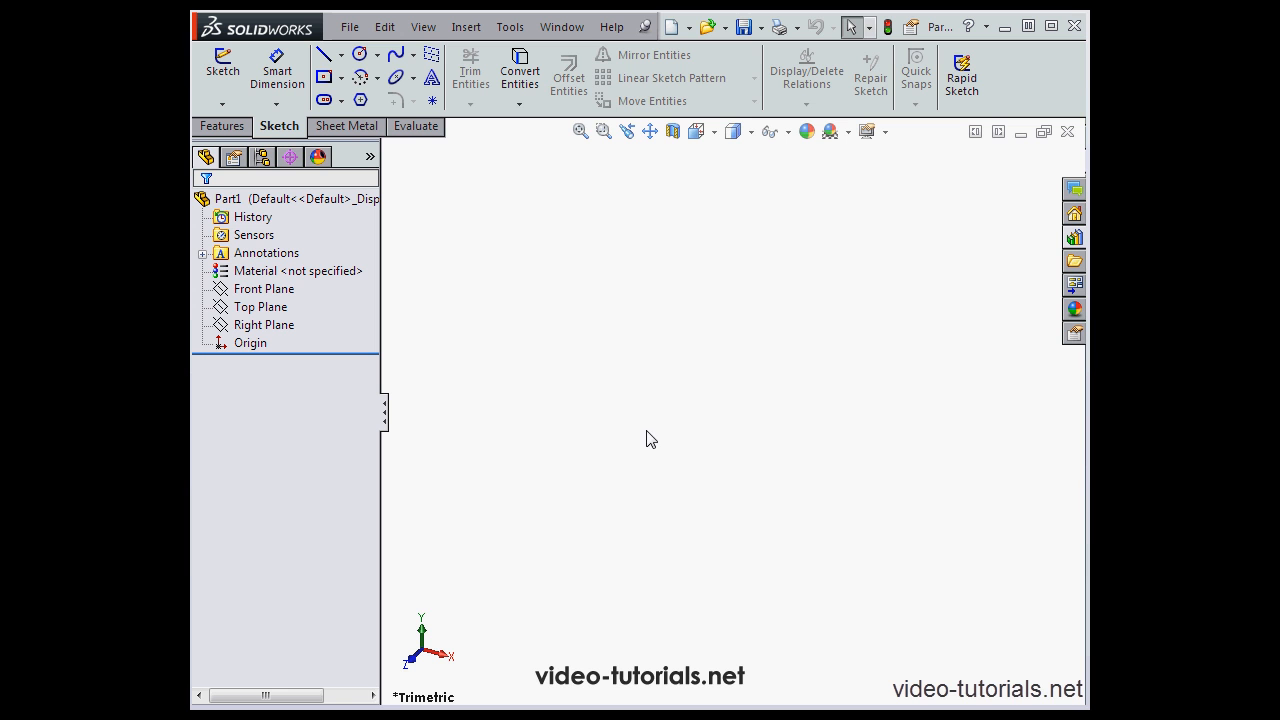
mouse_move(680, 424)
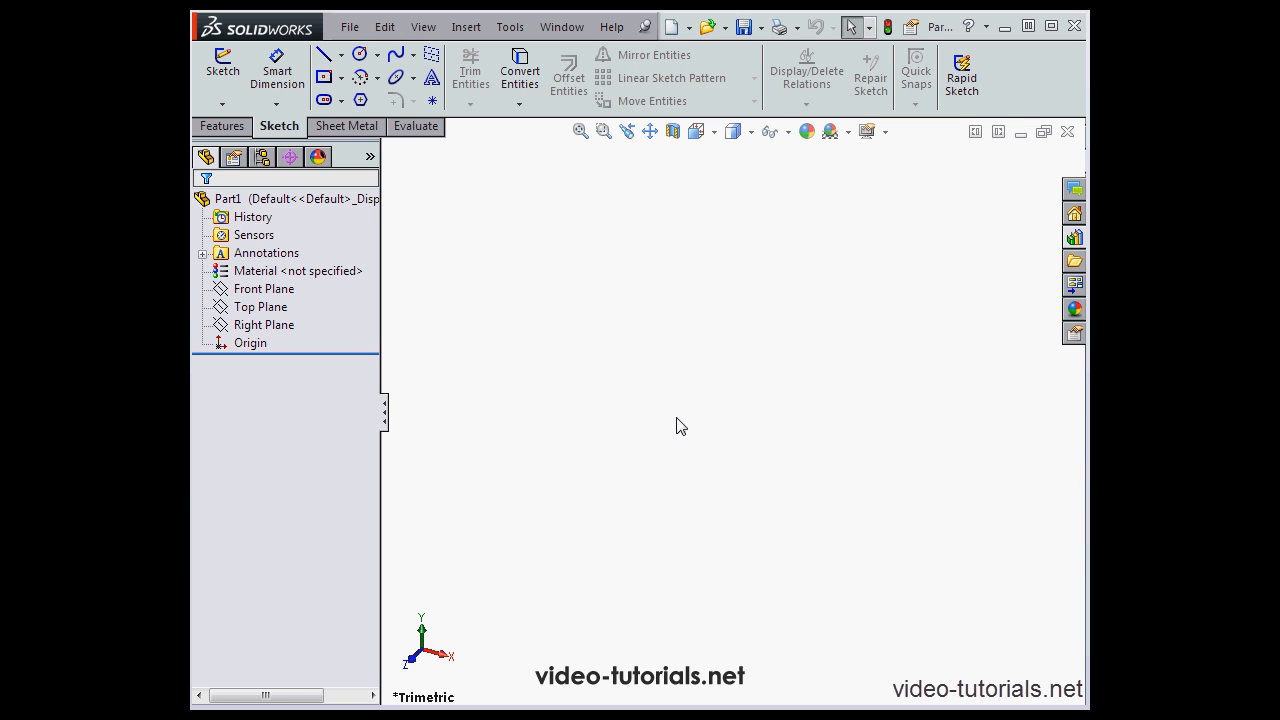
mouse_move(696, 408)
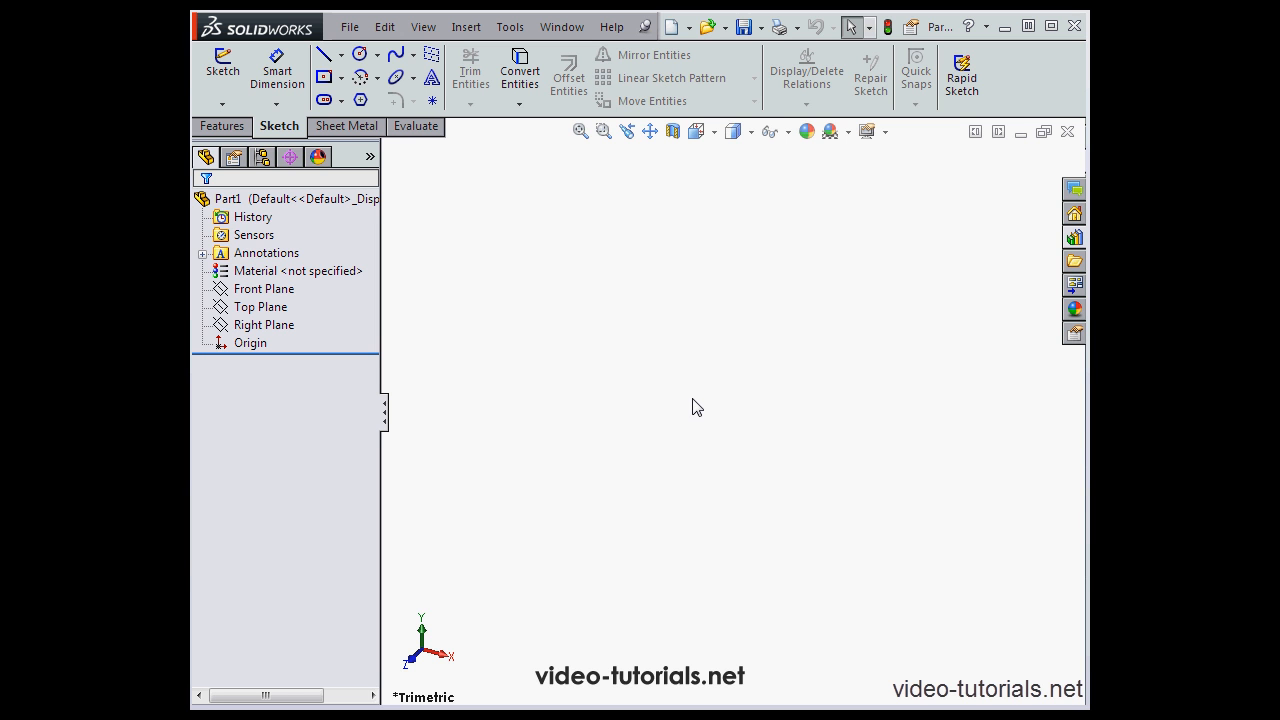
mouse_move(708, 396)
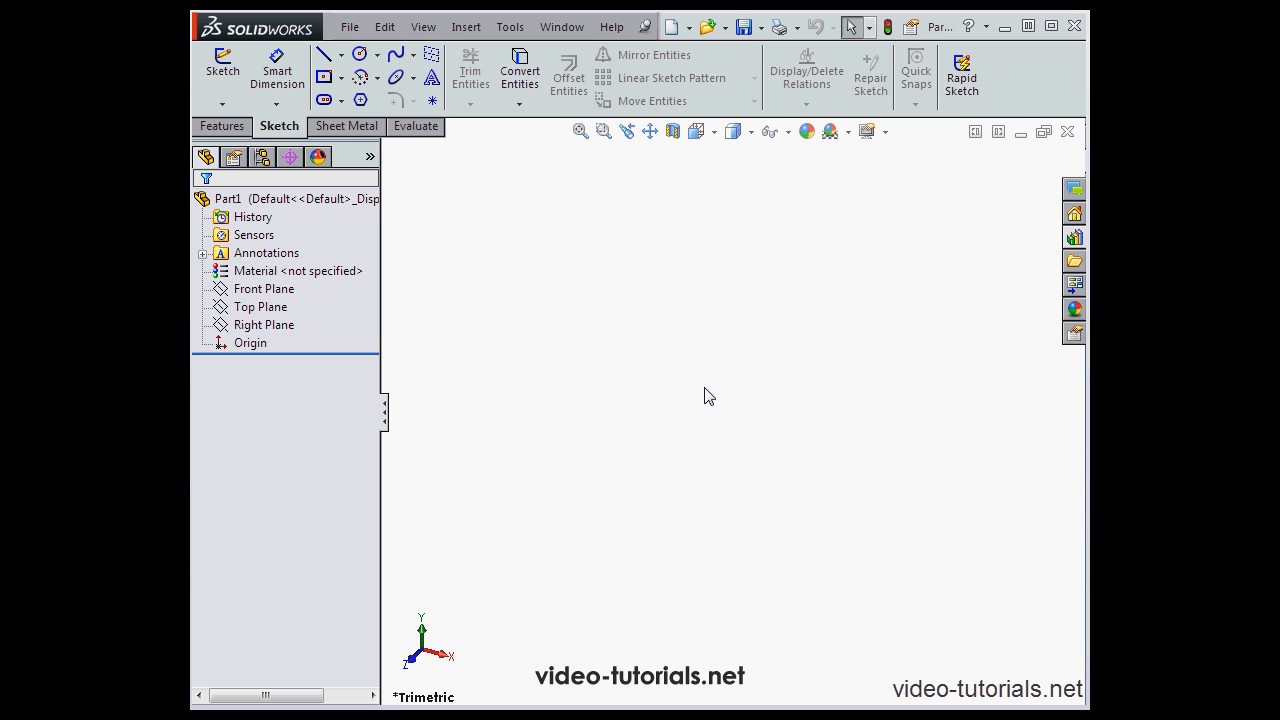
mouse_move(416, 292)
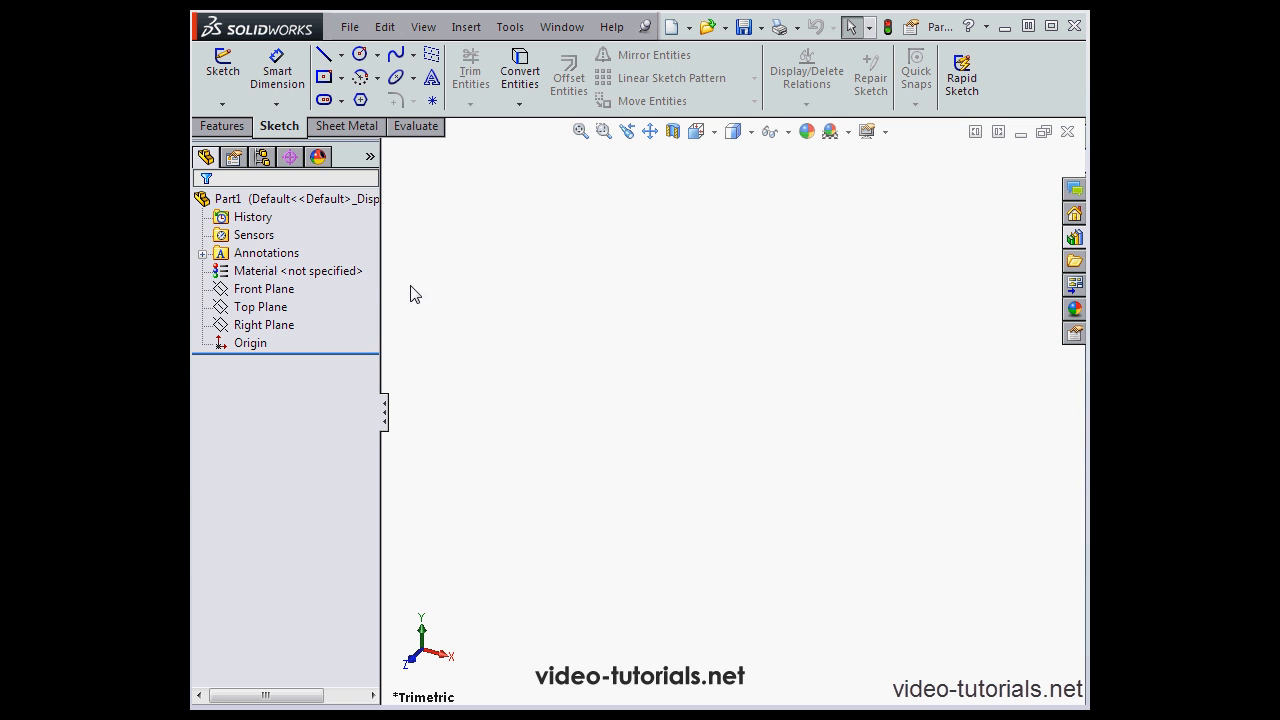
mouse_move(206, 156)
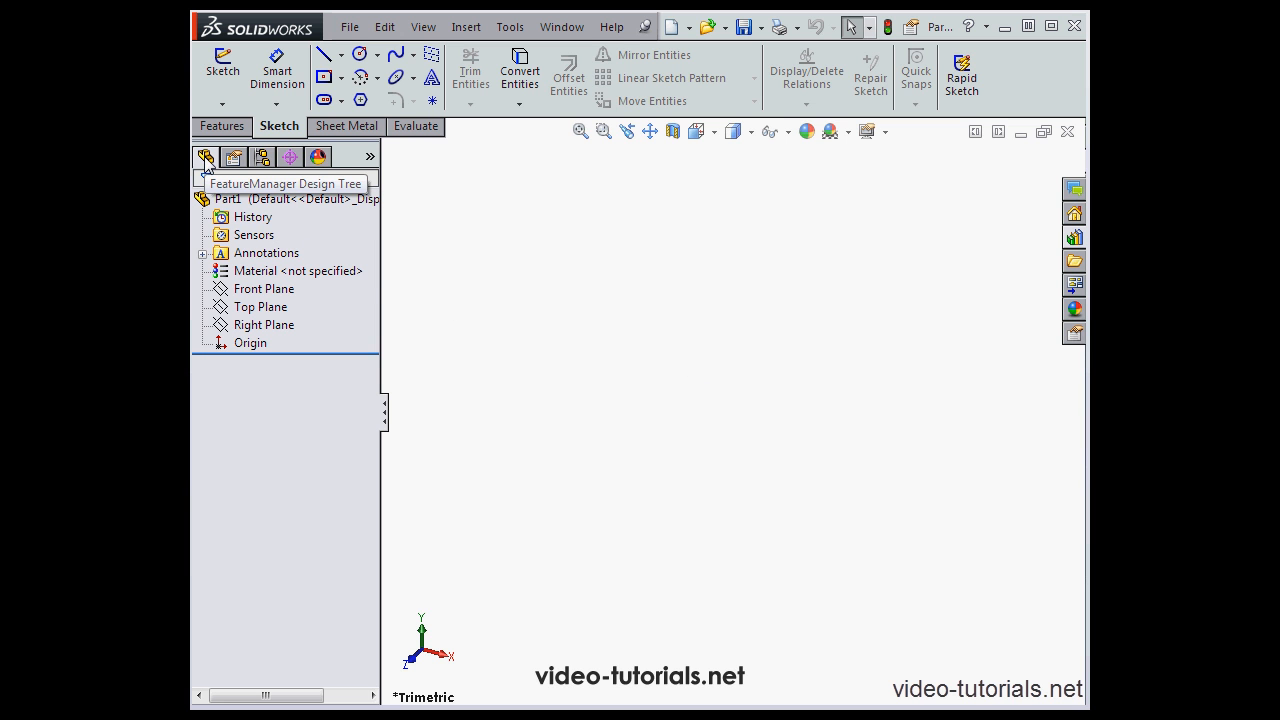
mouse_move(234, 156)
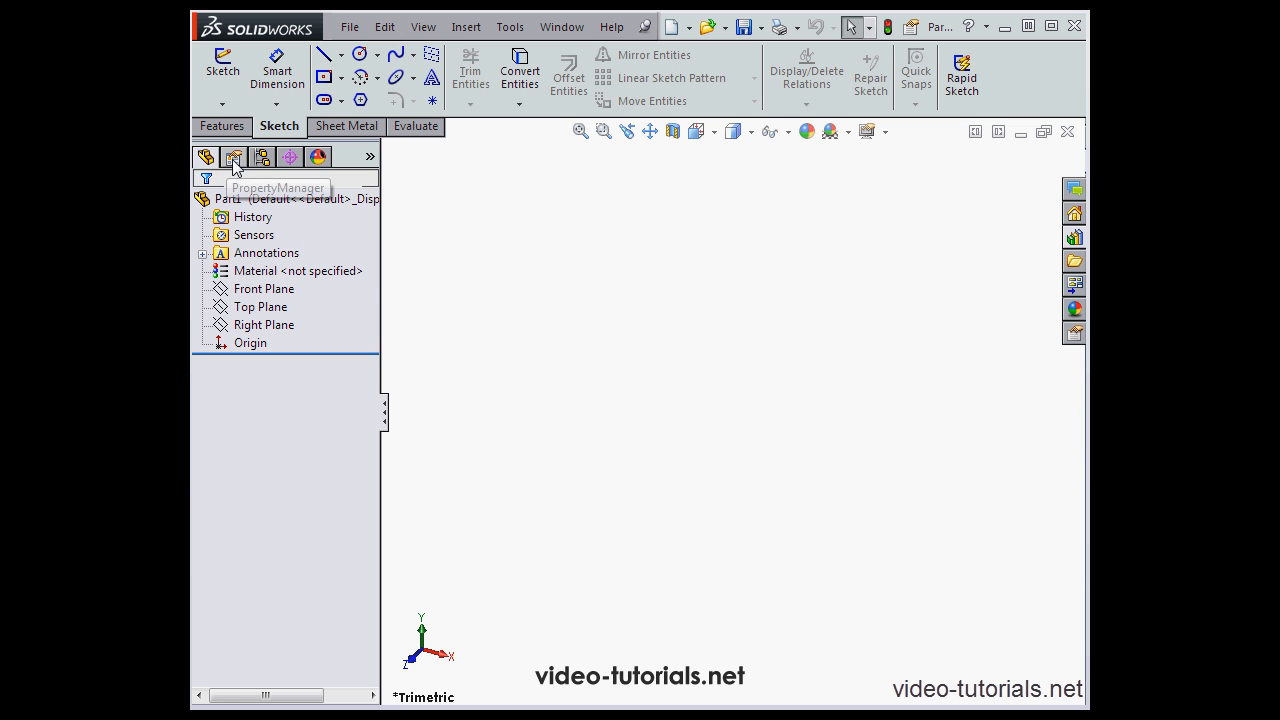
left_click(232, 156)
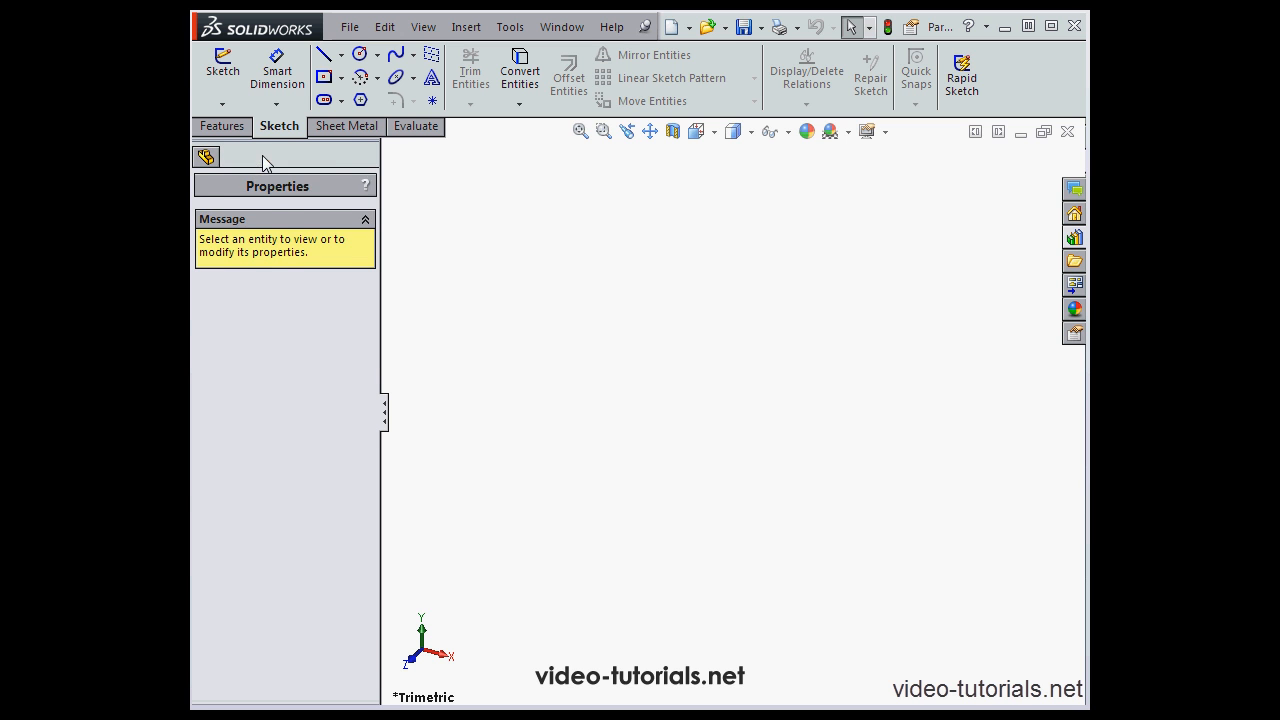
left_click(262, 156)
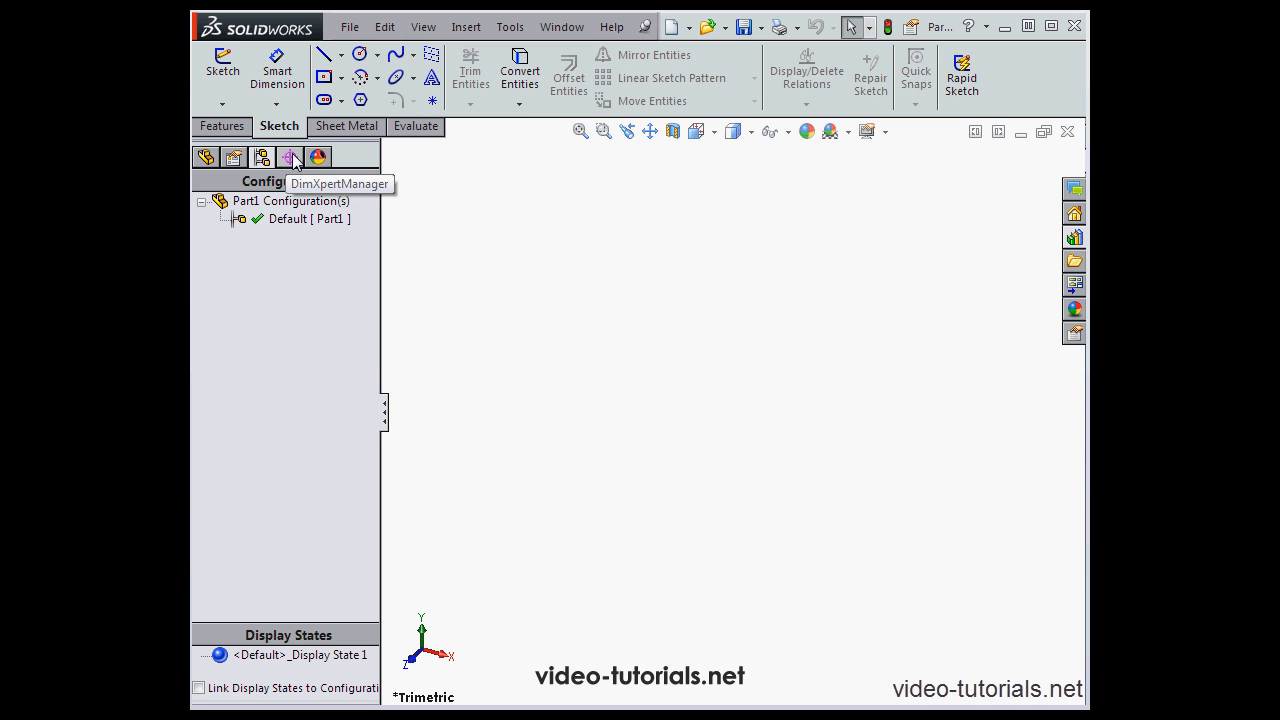
left_click(318, 156)
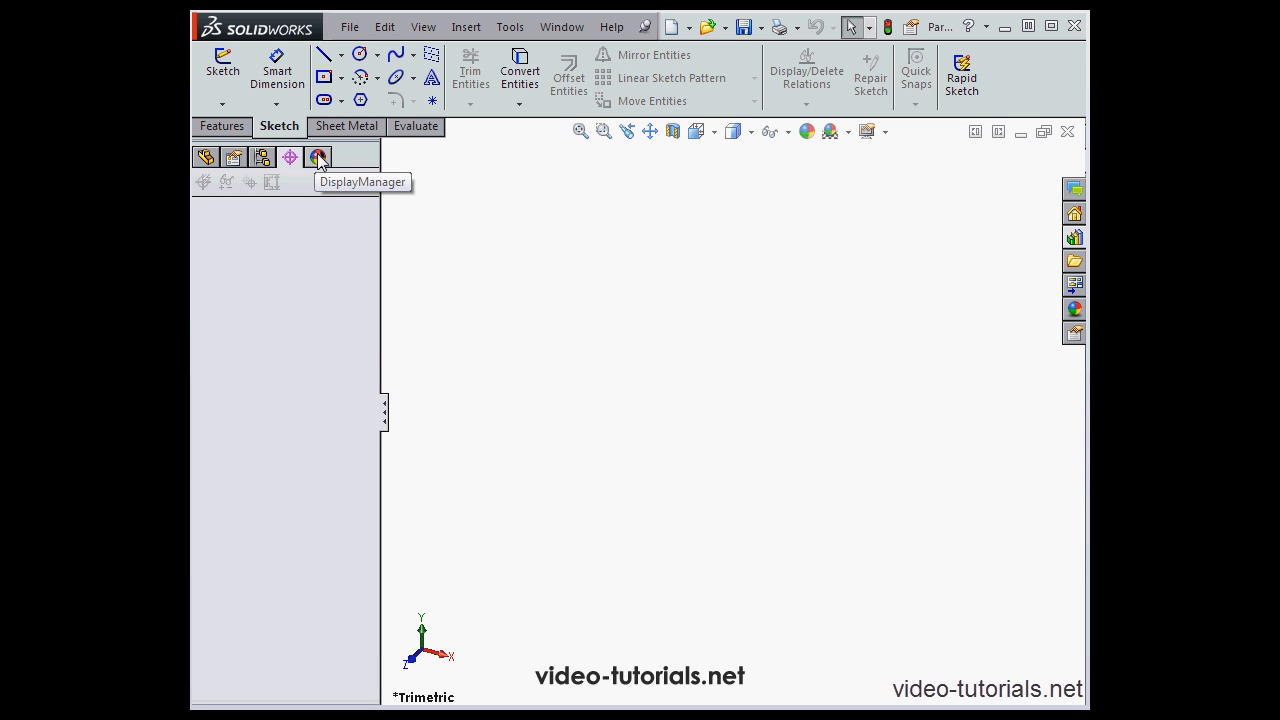
left_click(318, 156)
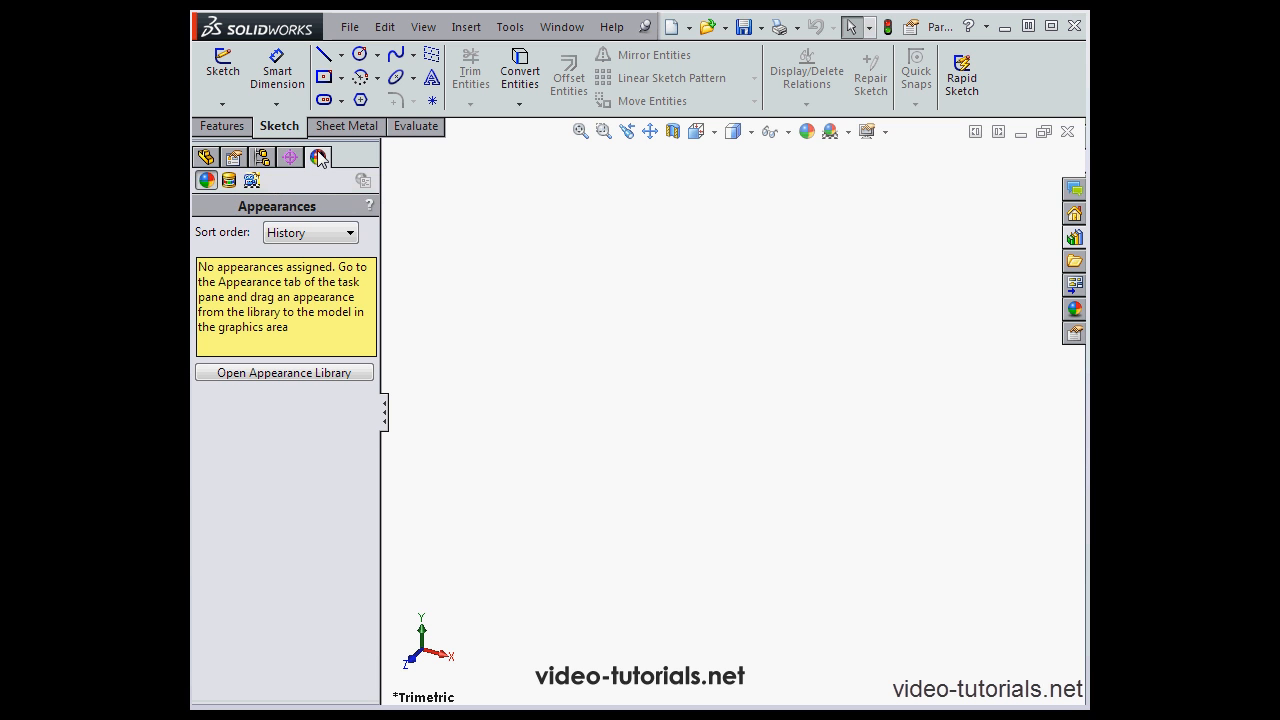
left_click(206, 156)
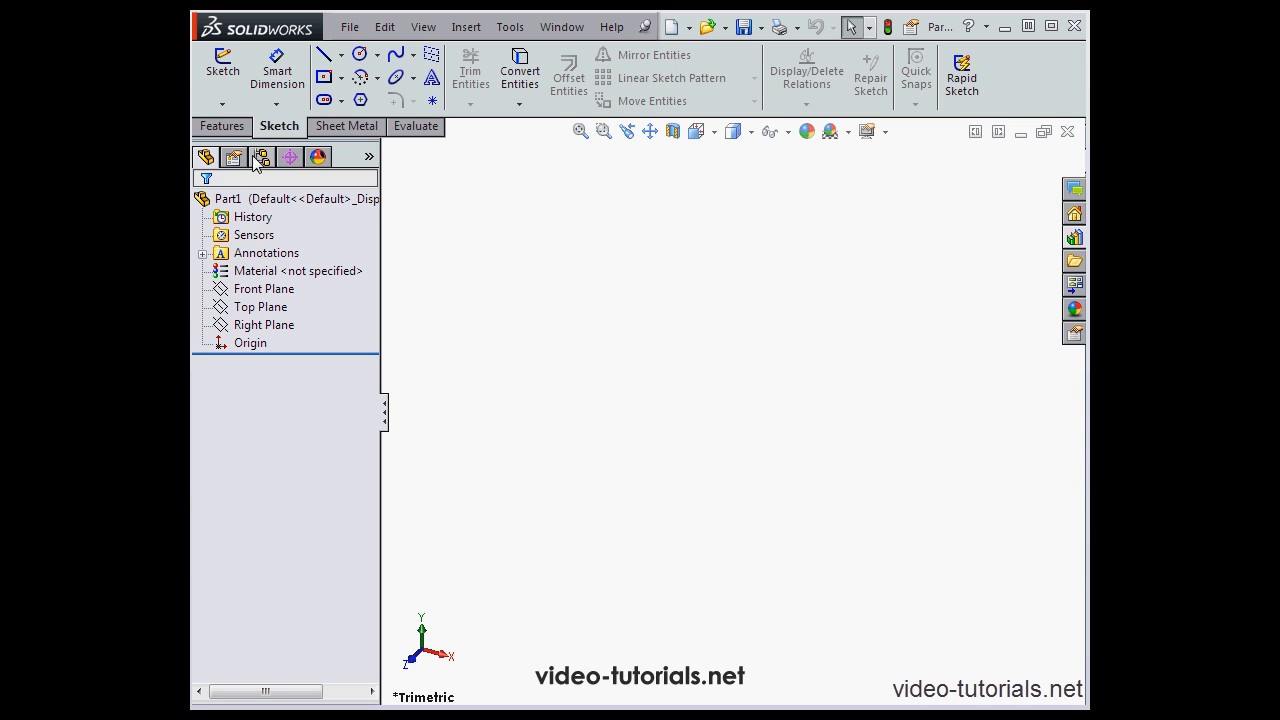
mouse_move(222, 64)
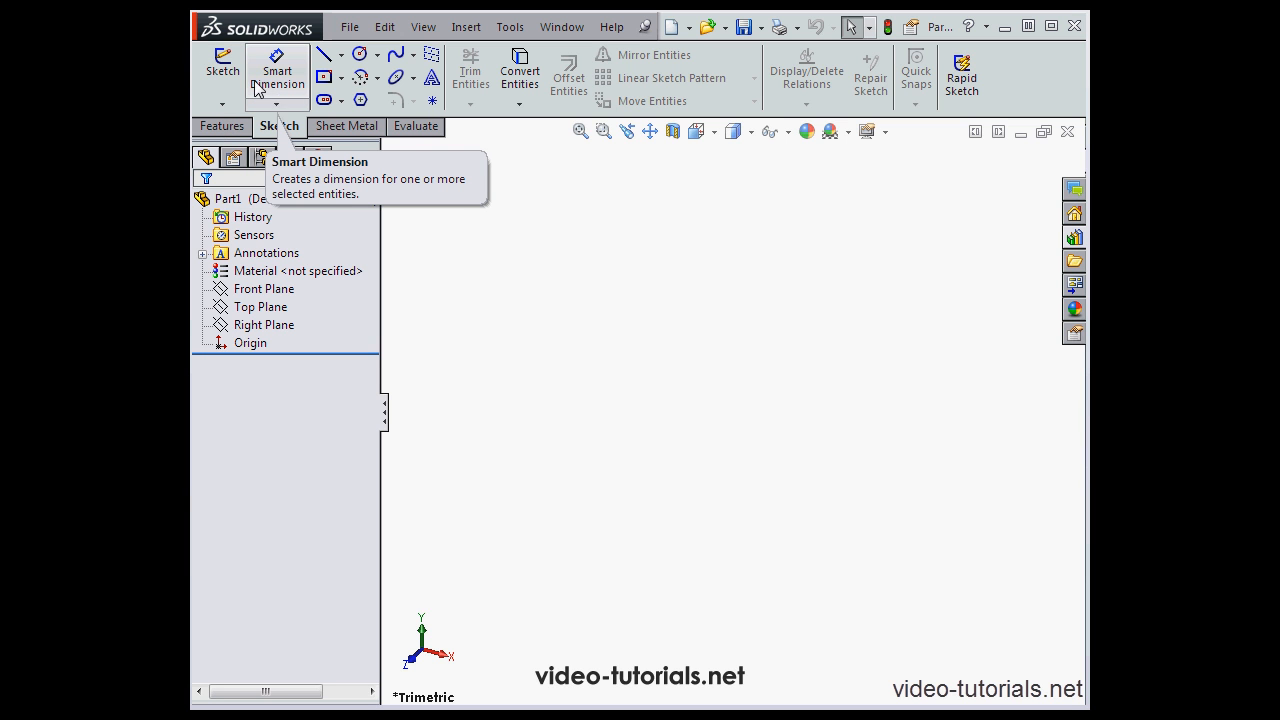
mouse_move(222, 70)
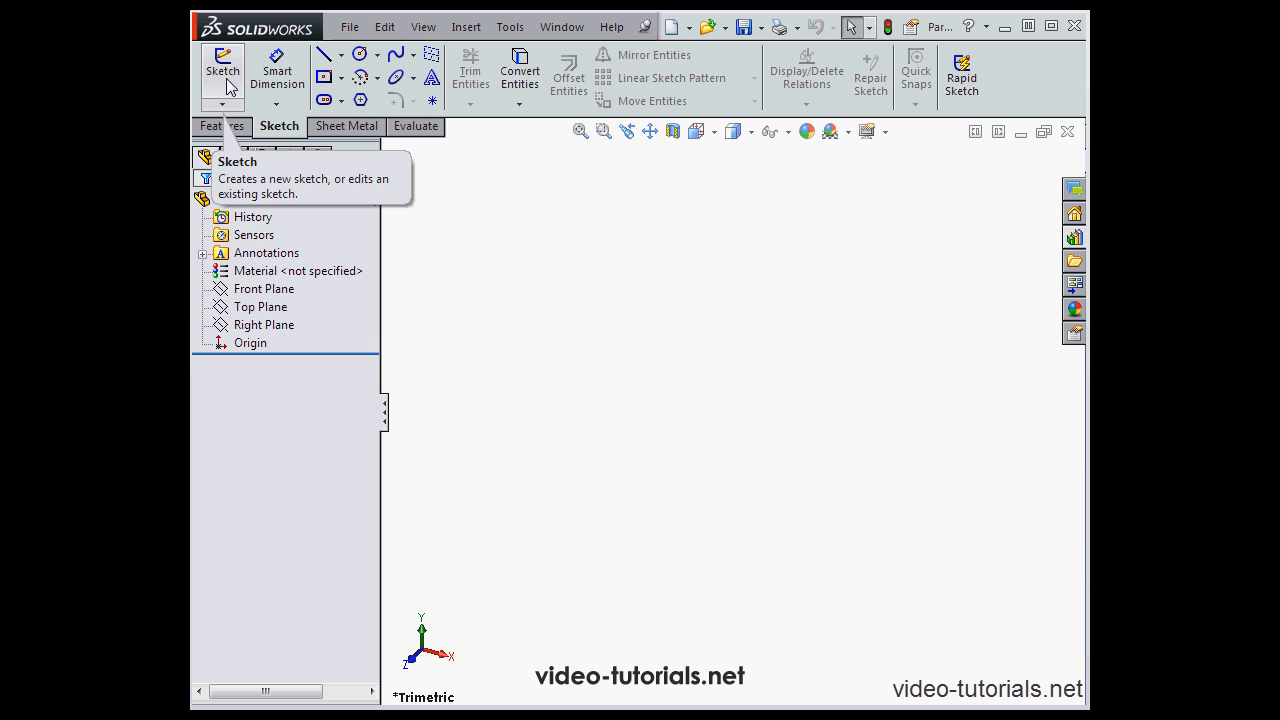
- Browse the Features, Sheet Metal and Evaluate tool groups of the CommandManager
left_click(222, 126)
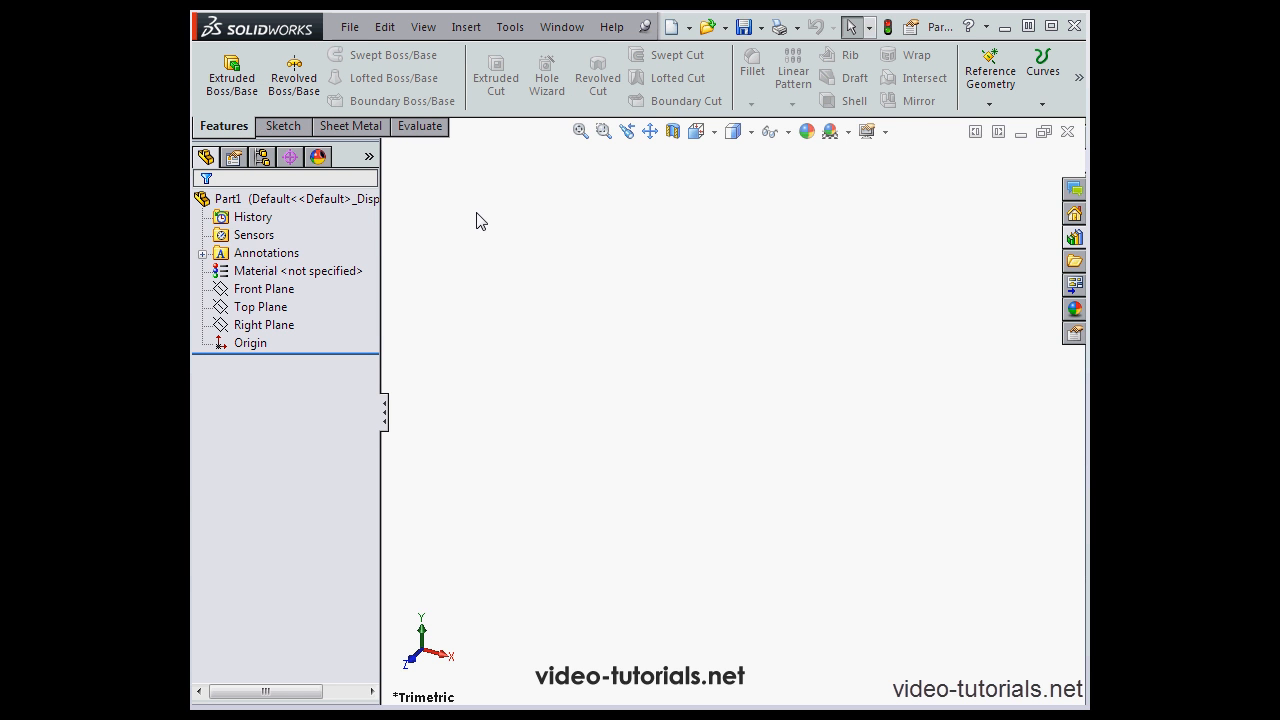
mouse_move(408, 184)
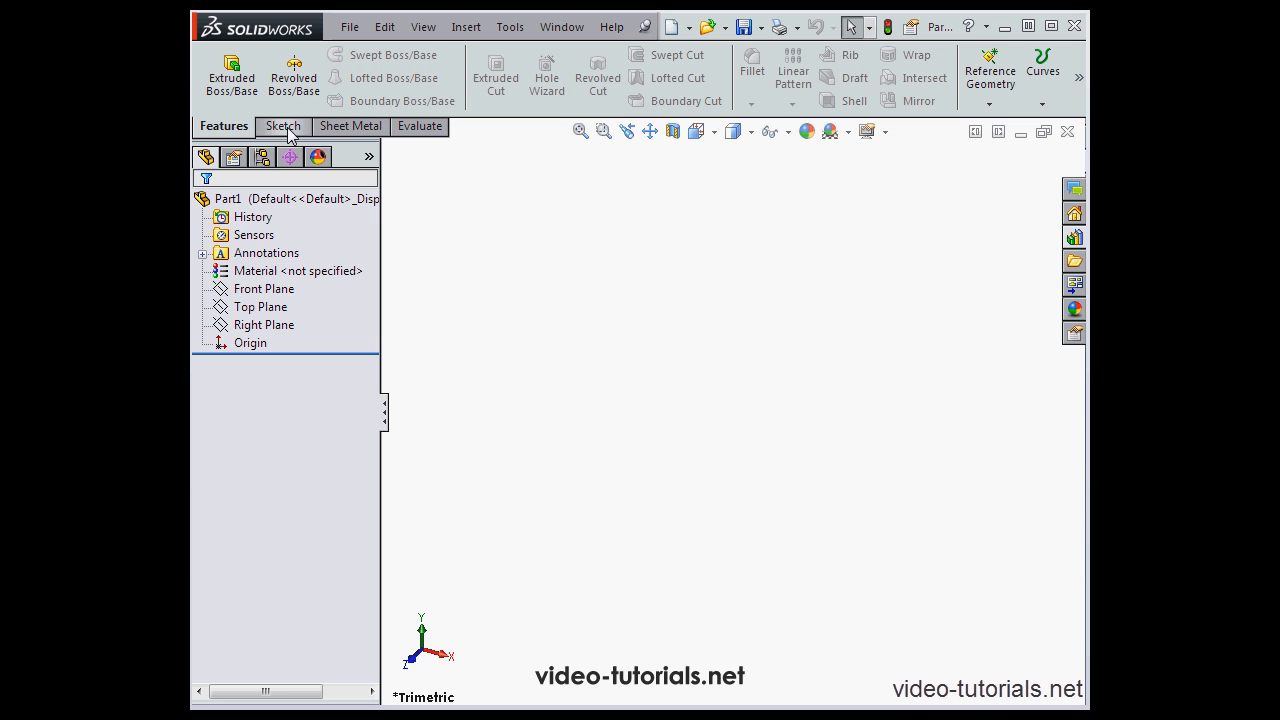
left_click(348, 126)
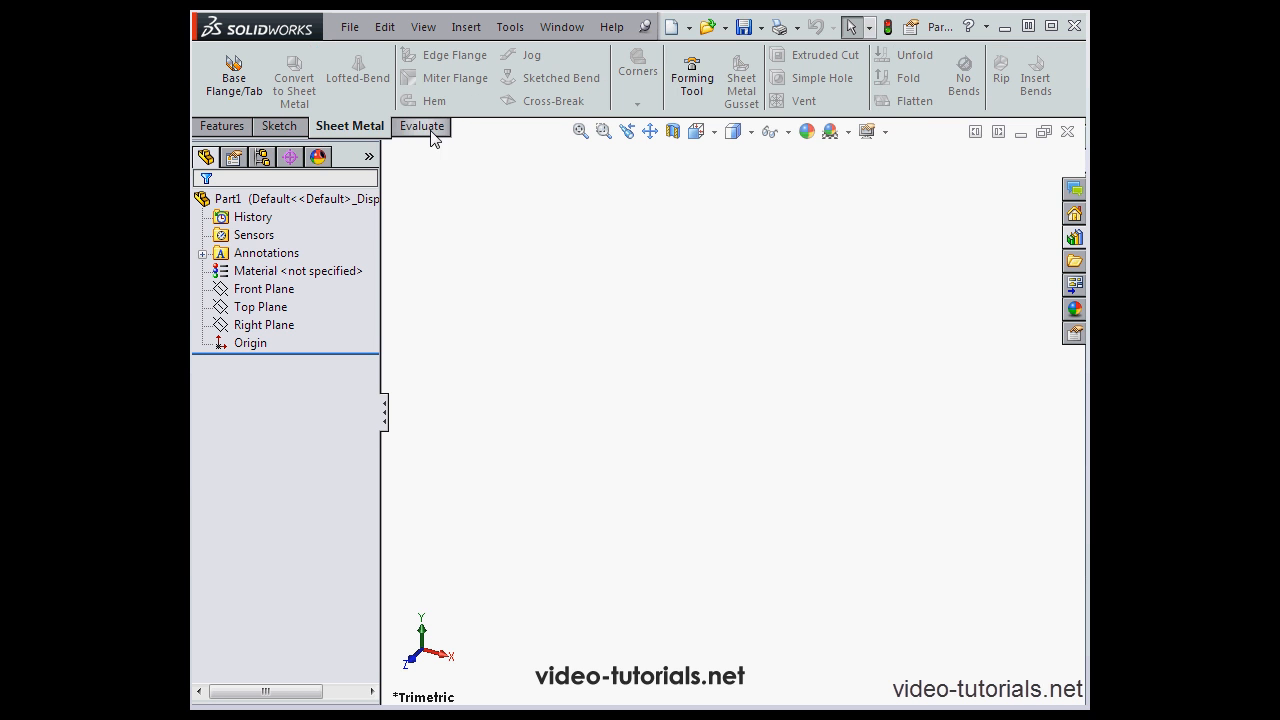
left_click(418, 124)
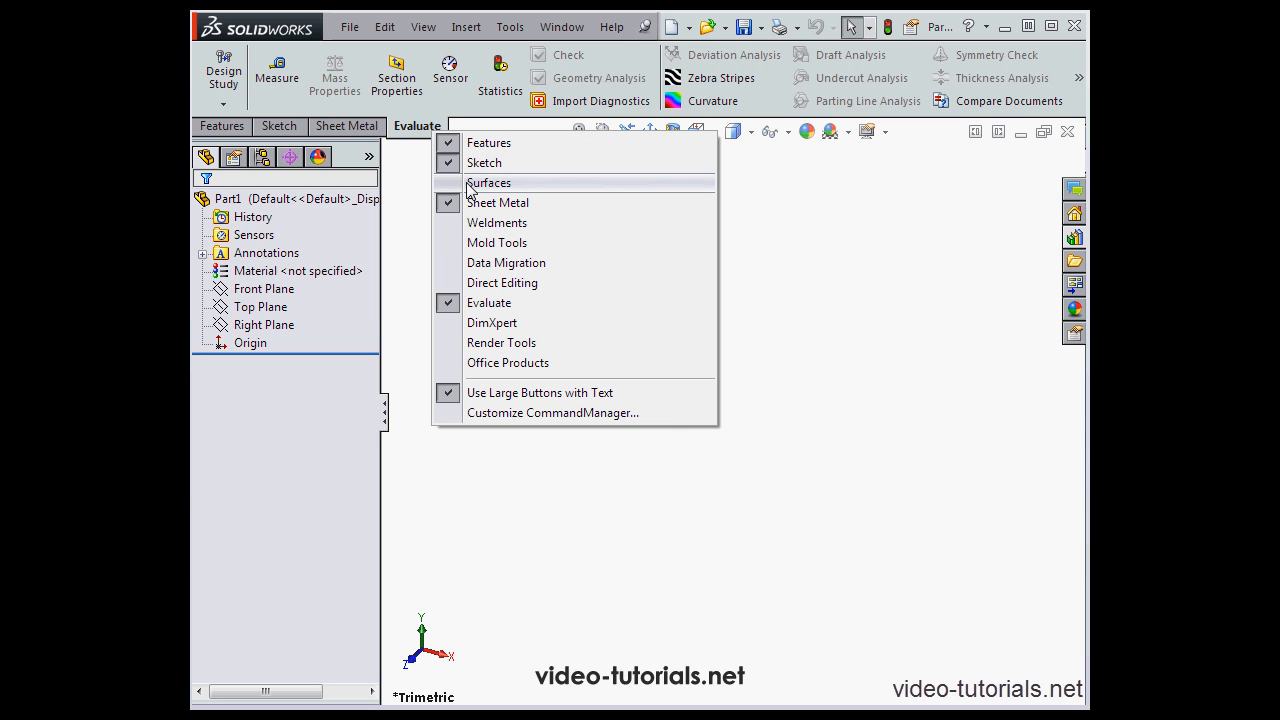
mouse_move(472, 188)
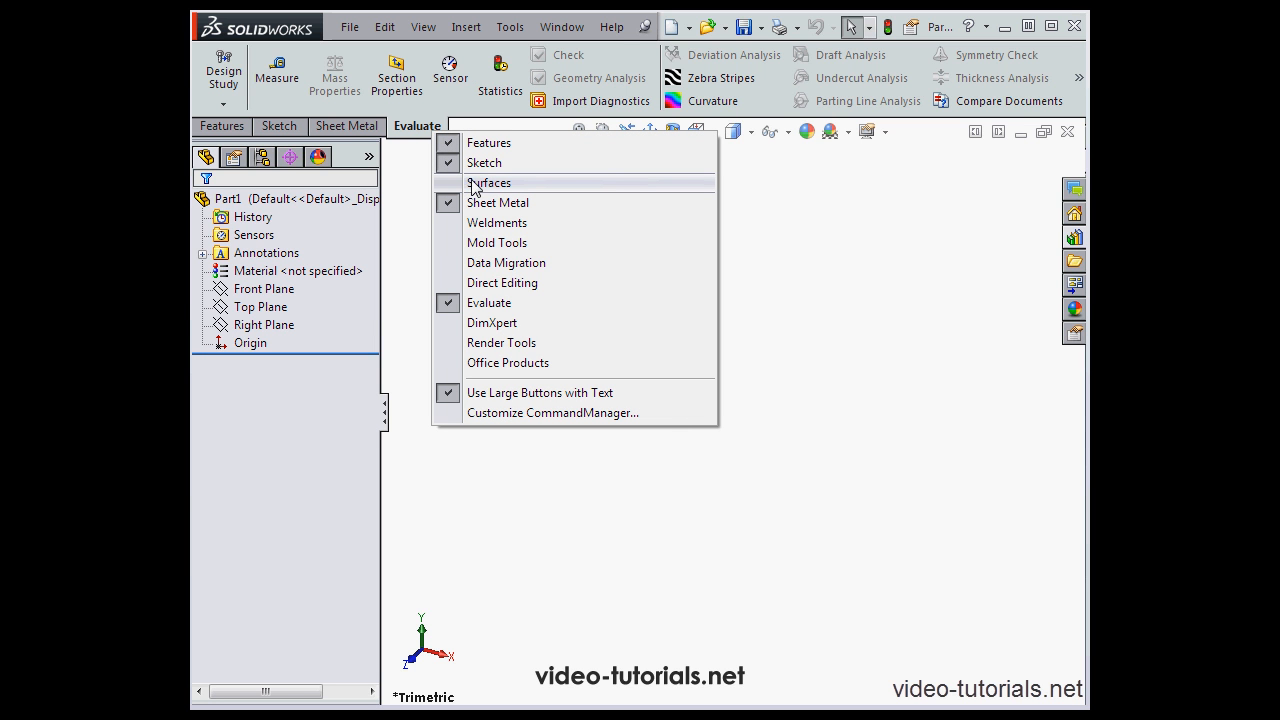
- Enable the Surfaces toolset from the tab context menu and show its surfacing commands
left_click(488, 182)
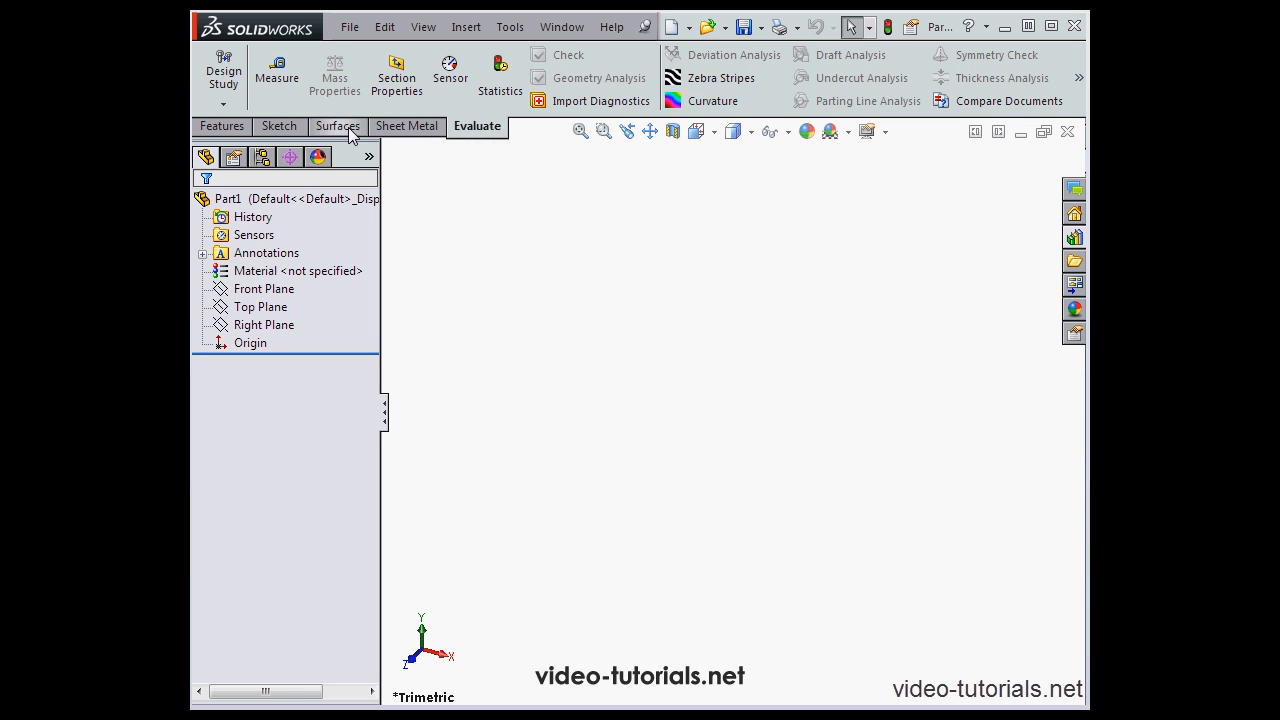
left_click(336, 124)
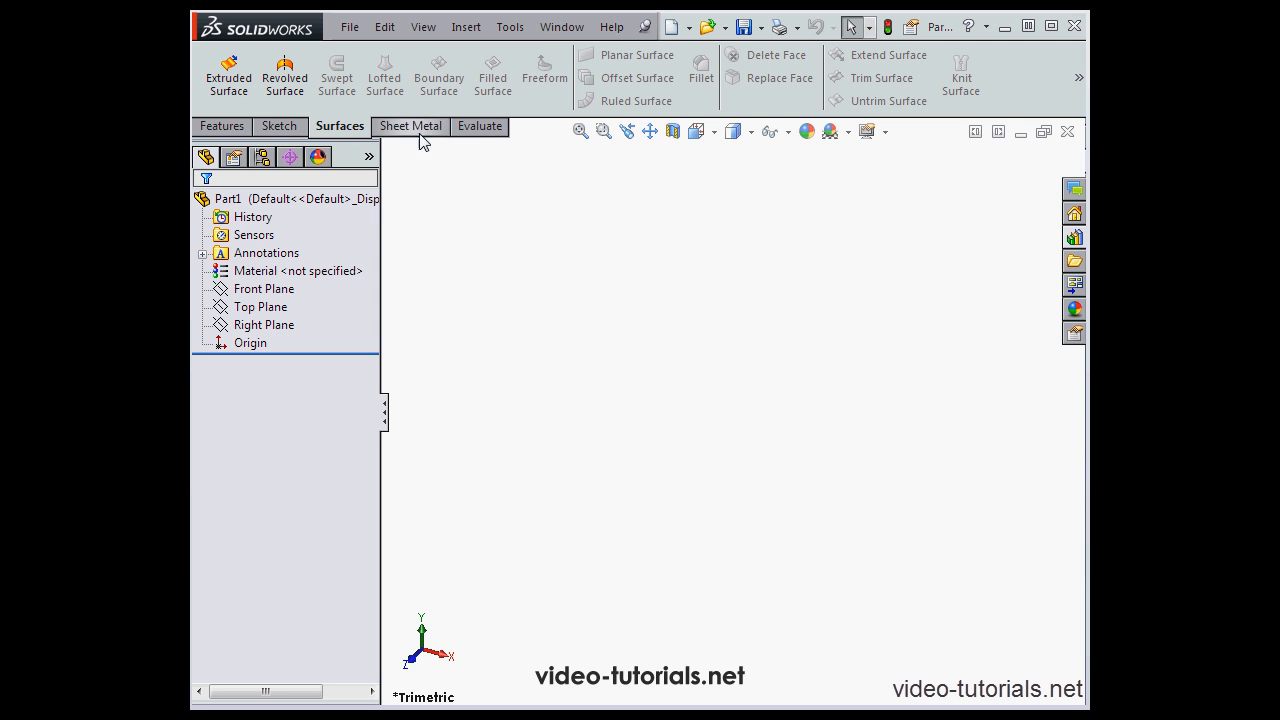